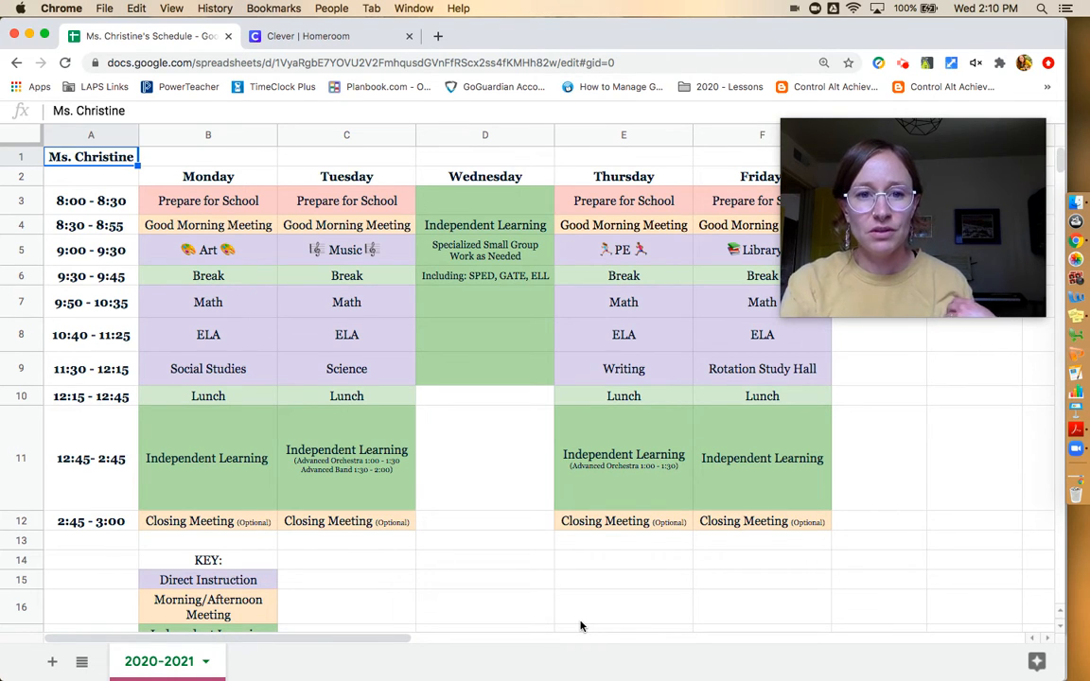
# Scroll through the schedule sheet, then switch to Clever's teacher Homeroom with class pages and apps.
pyautogui.scroll(-3)
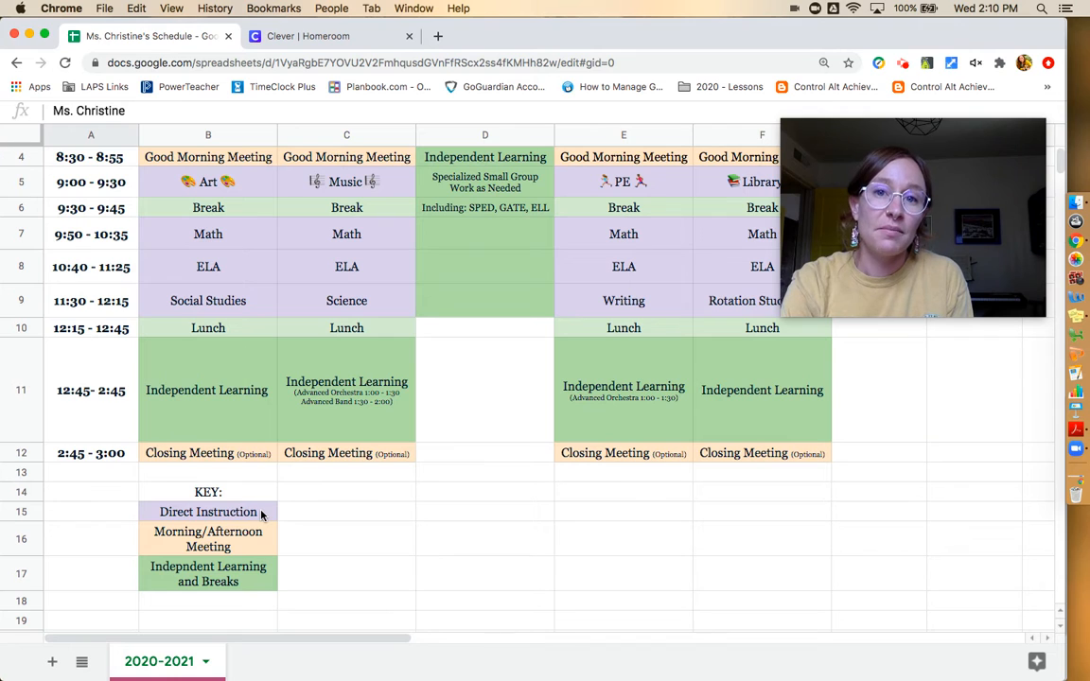
pyautogui.moveTo(254, 544)
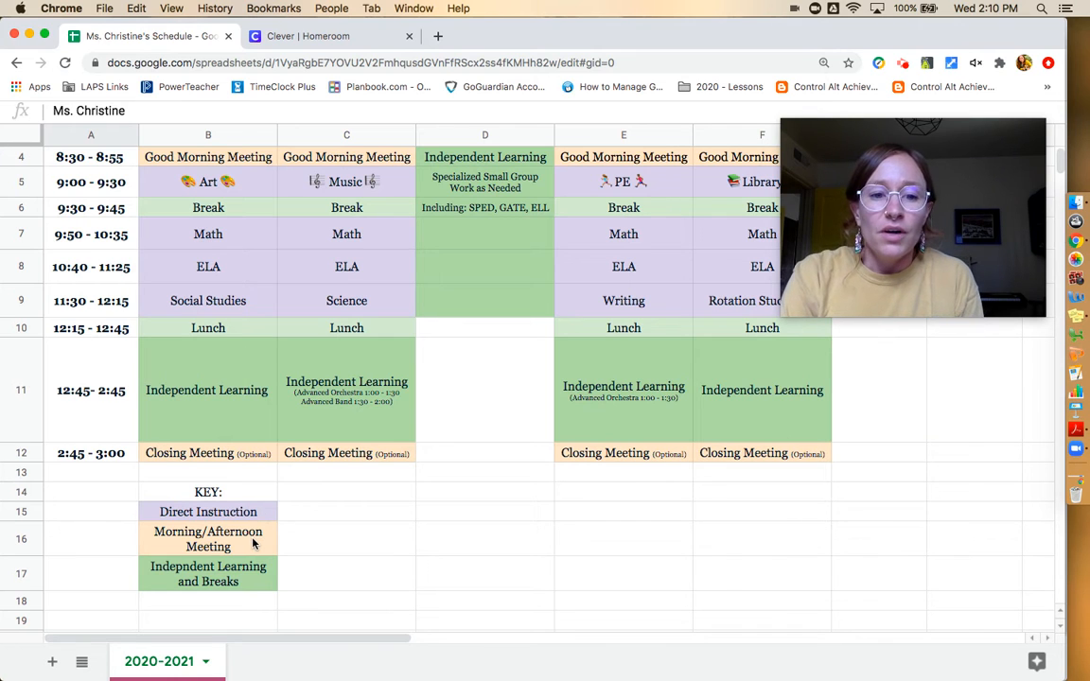
pyautogui.moveTo(250, 569)
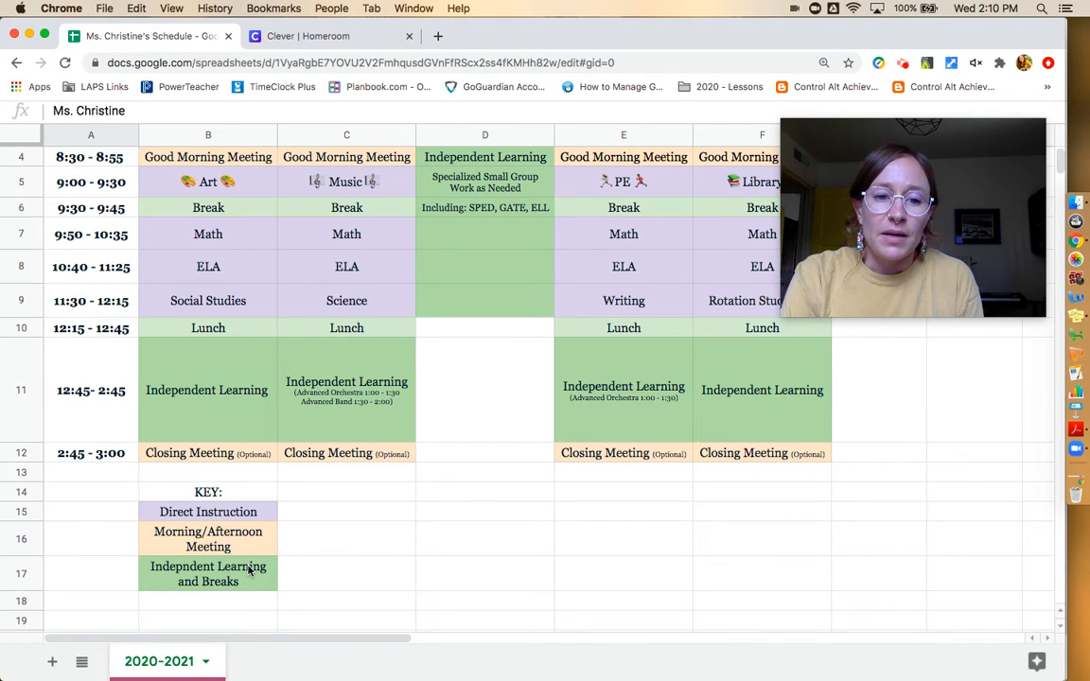
pyautogui.scroll(3)
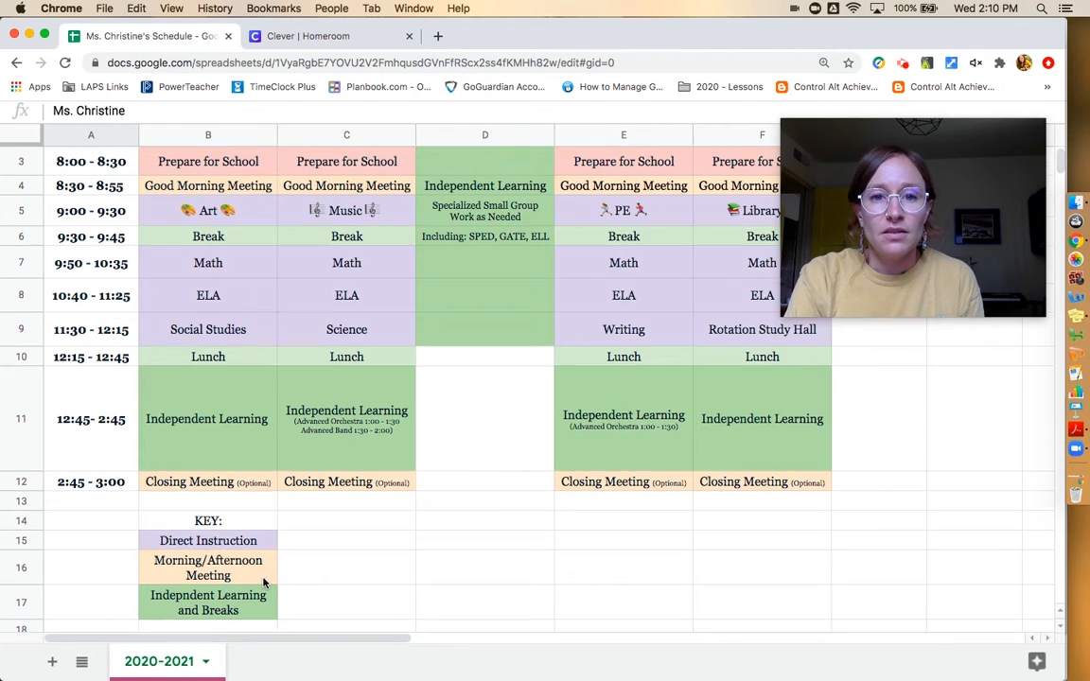
pyautogui.scroll(3)
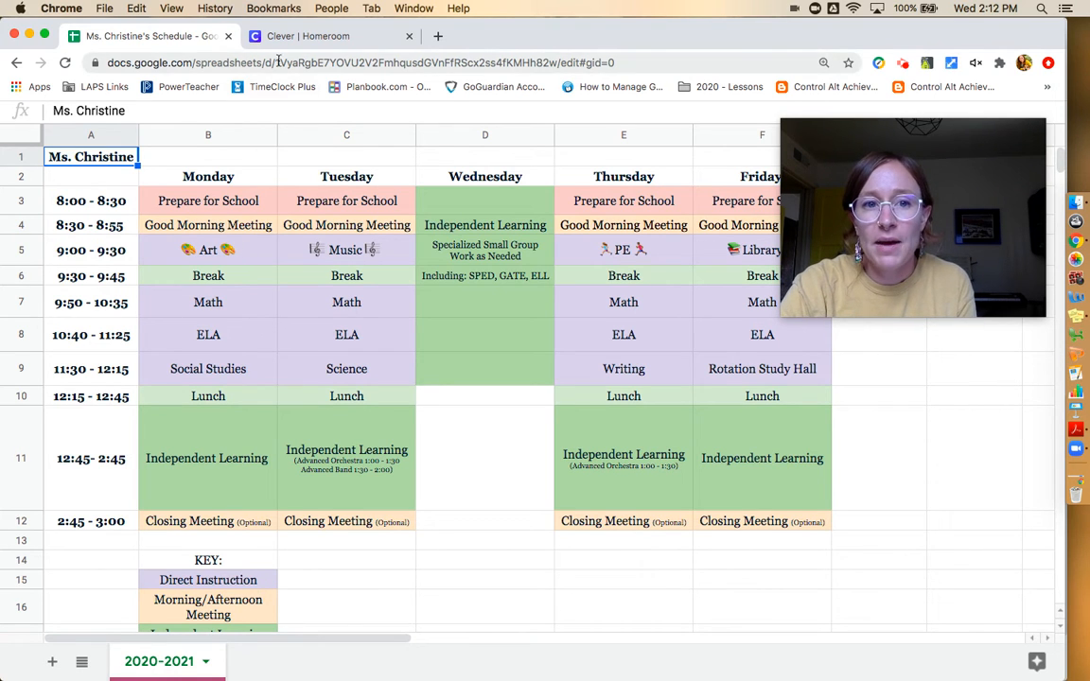
pyautogui.click(326, 36)
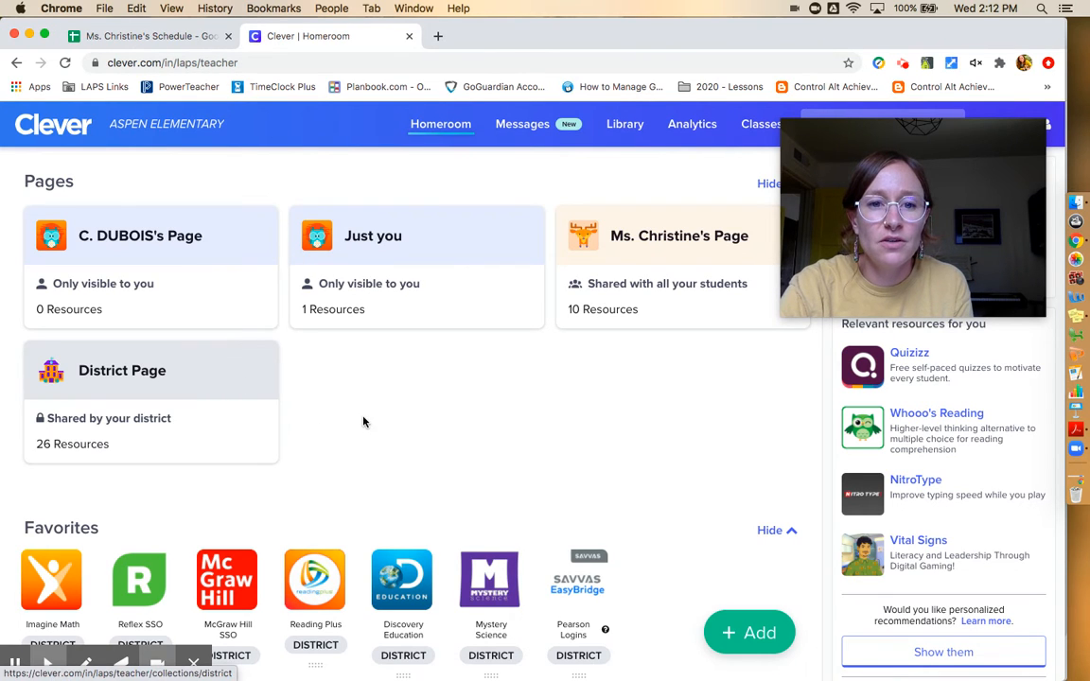
pyautogui.moveTo(487, 381)
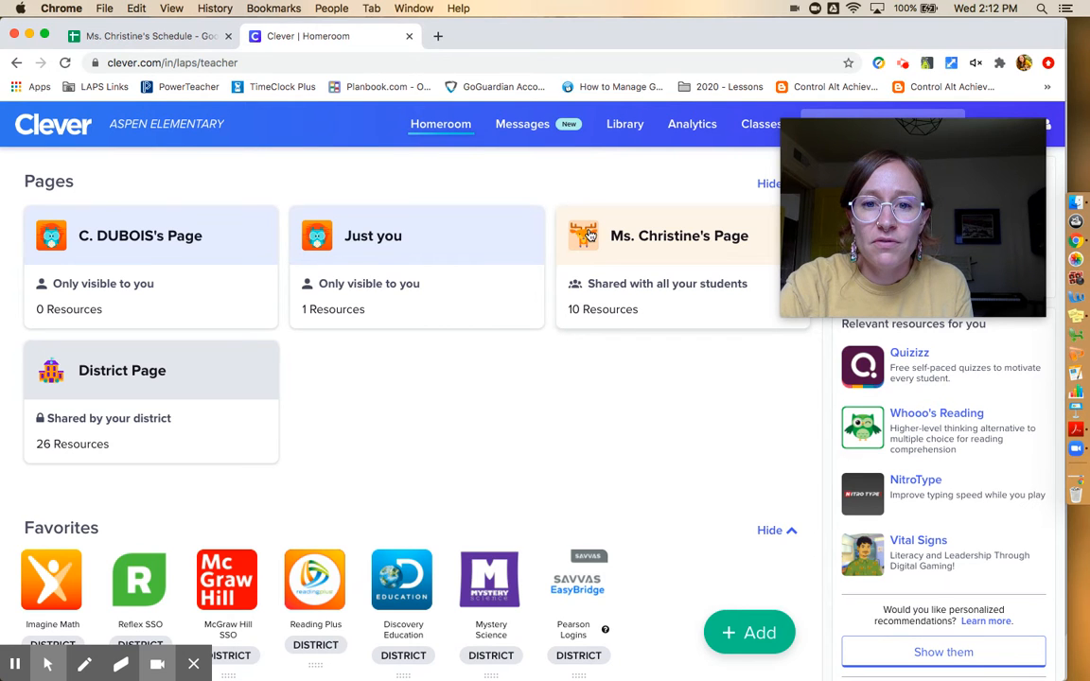
# Open Ms. Christine's Page to show newly added resources and student login status.
pyautogui.click(615, 236)
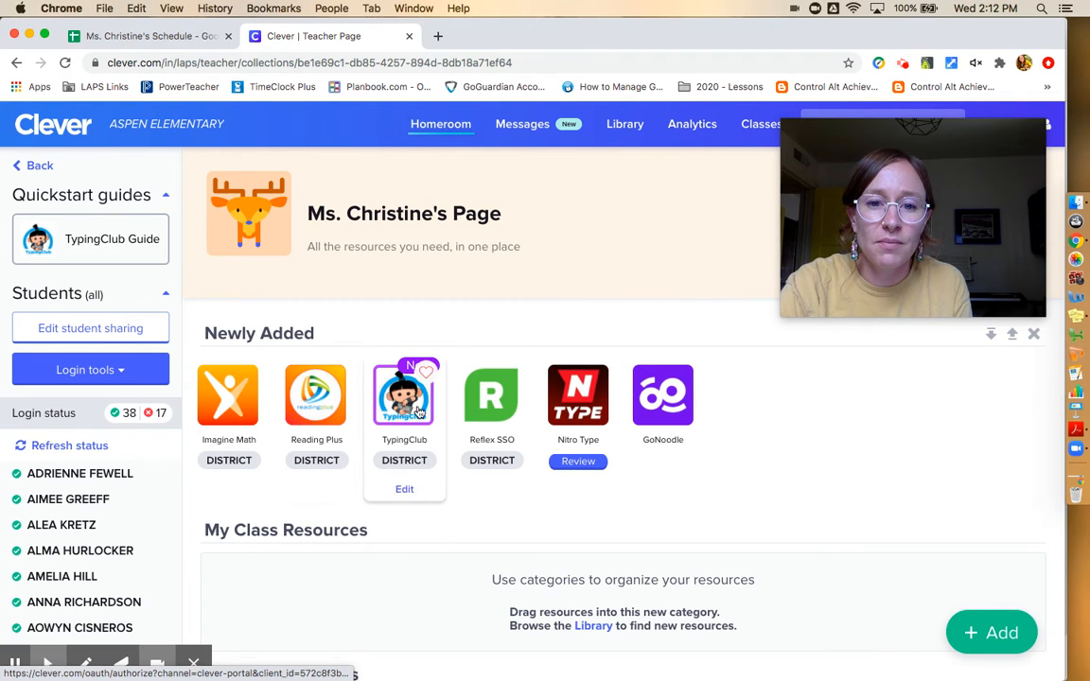
pyautogui.moveTo(524, 411)
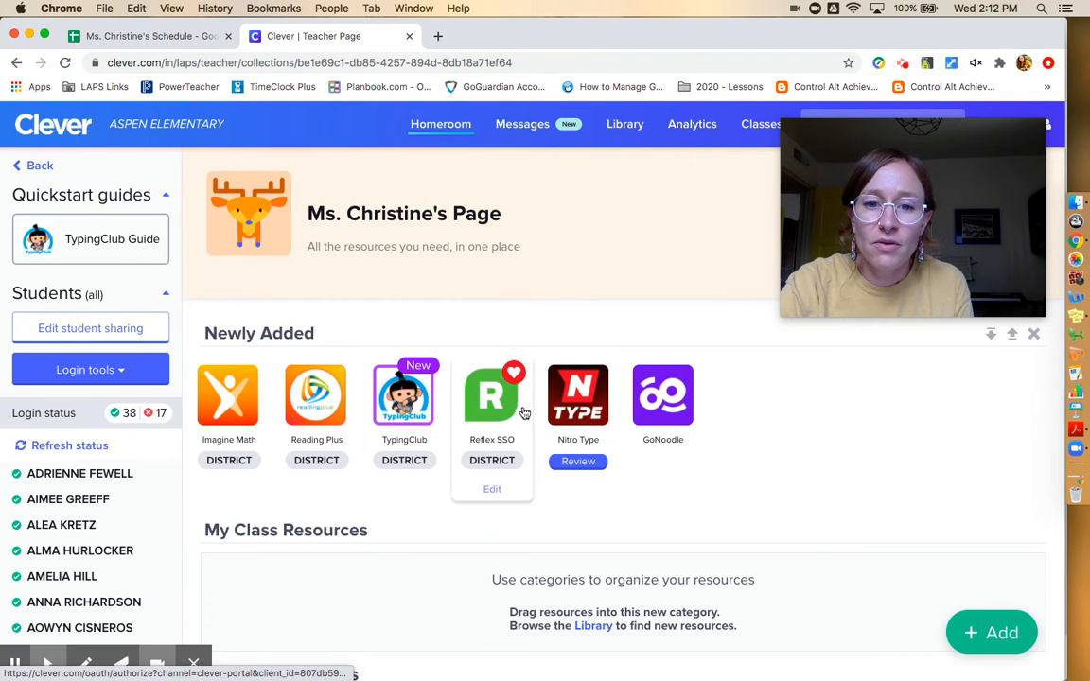
pyautogui.moveTo(319, 414)
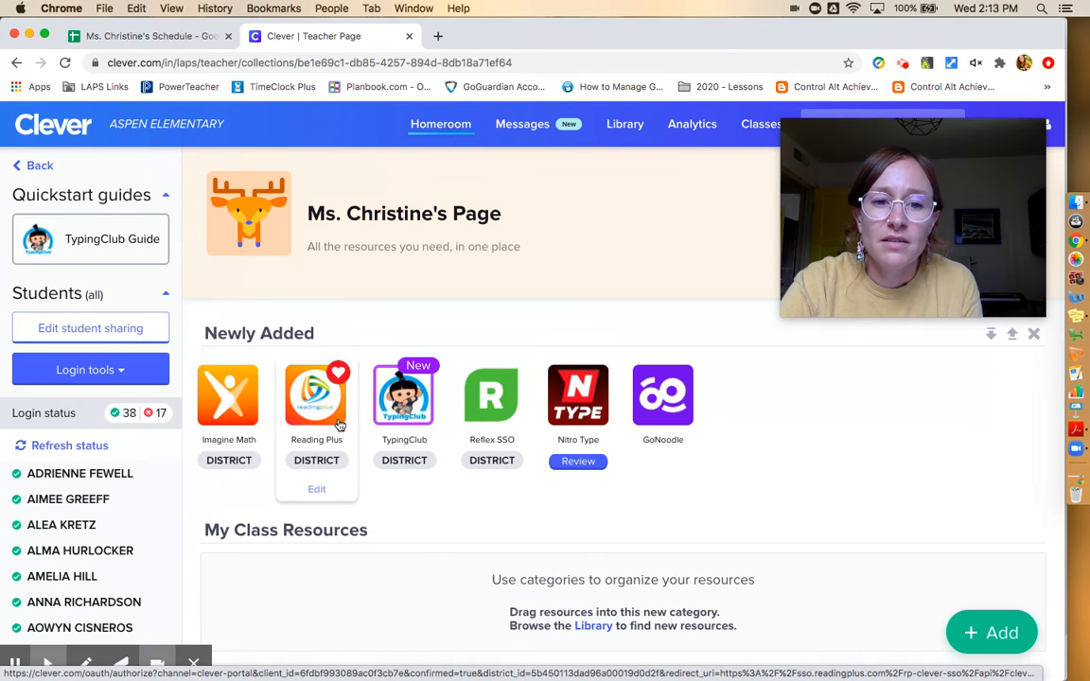
pyautogui.moveTo(228, 416)
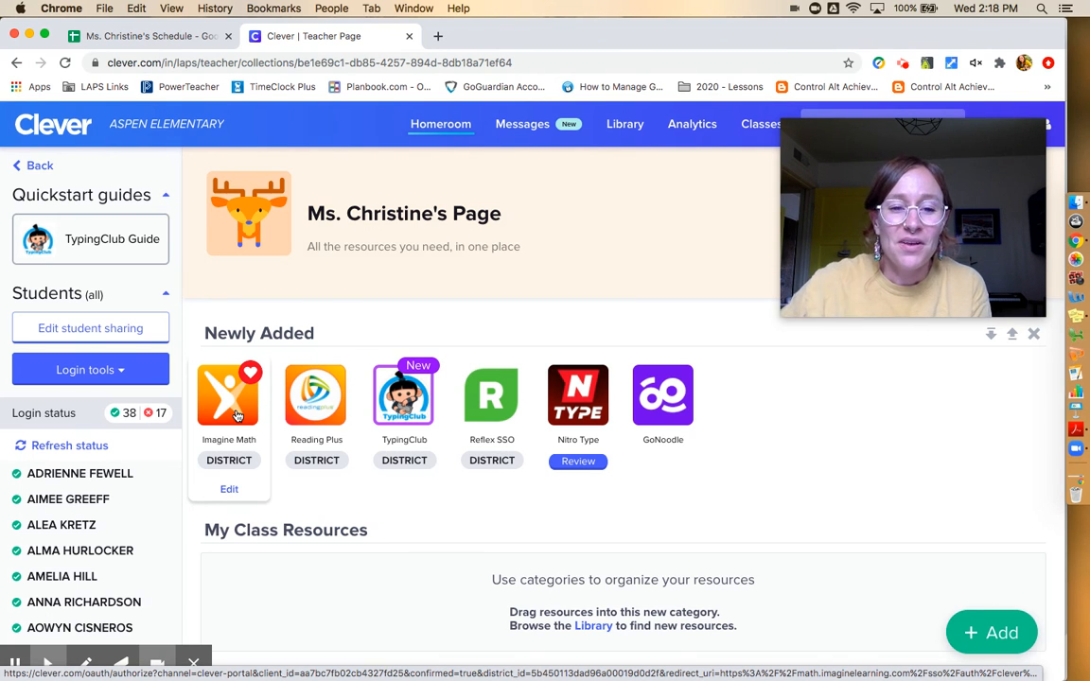
pyautogui.moveTo(263, 604)
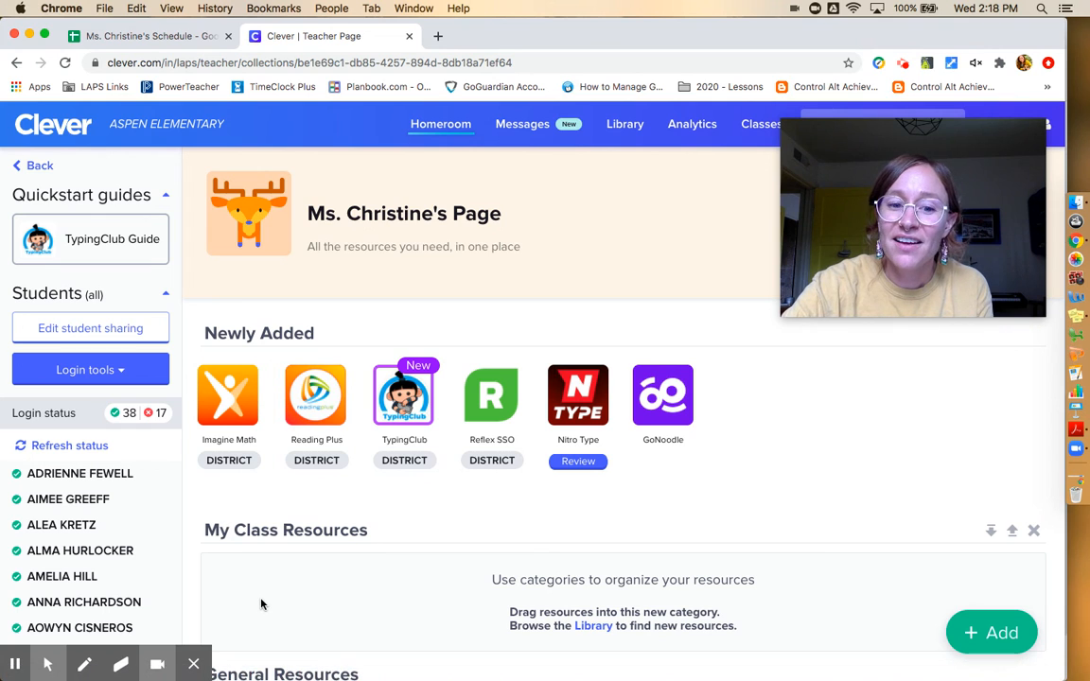